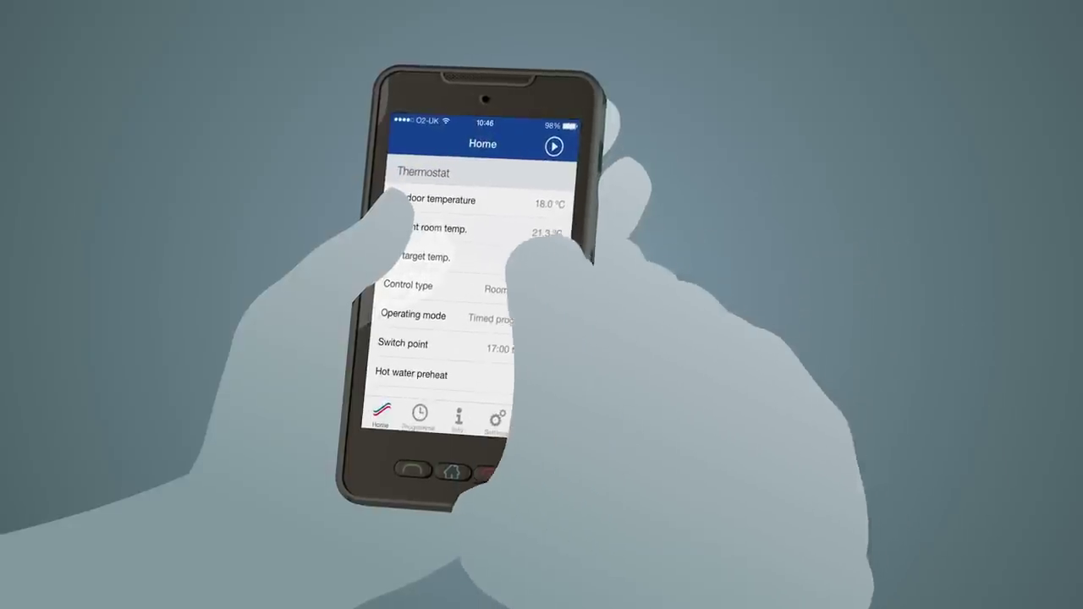
scroll(down, 3)
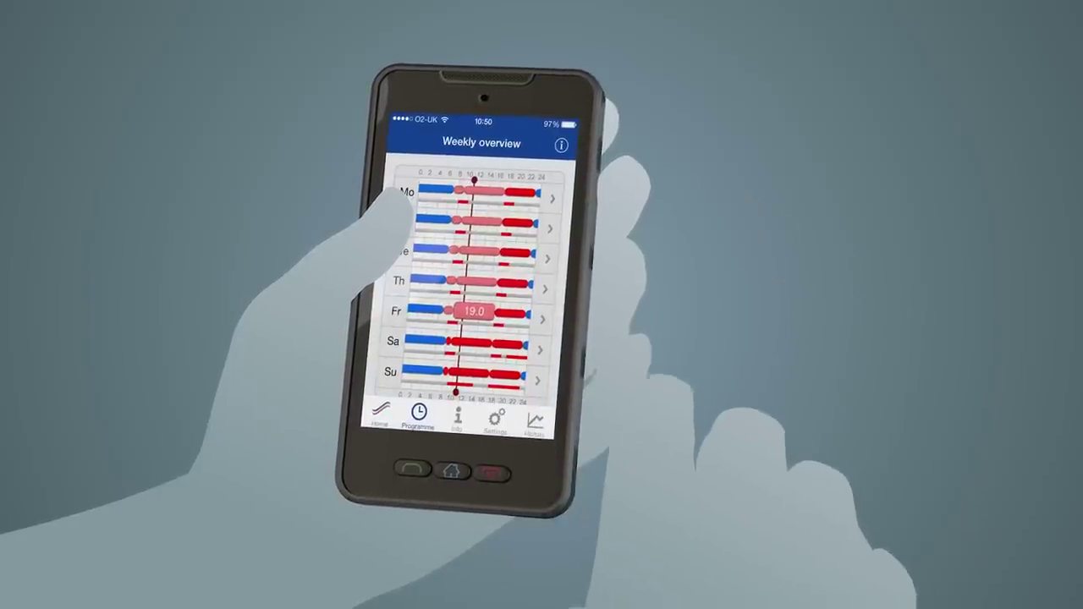
scroll(down, 3)
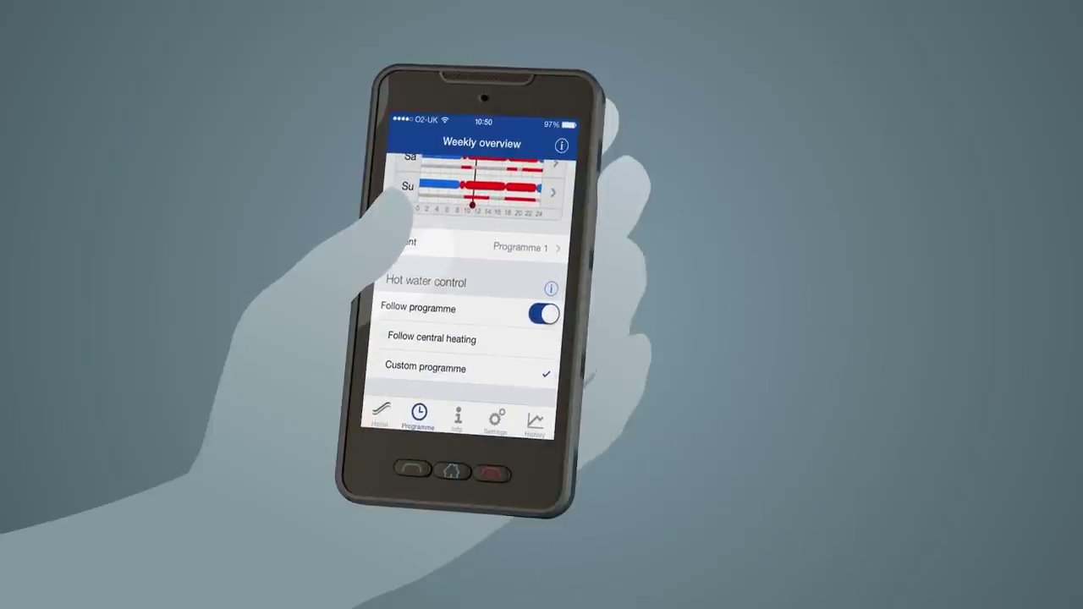